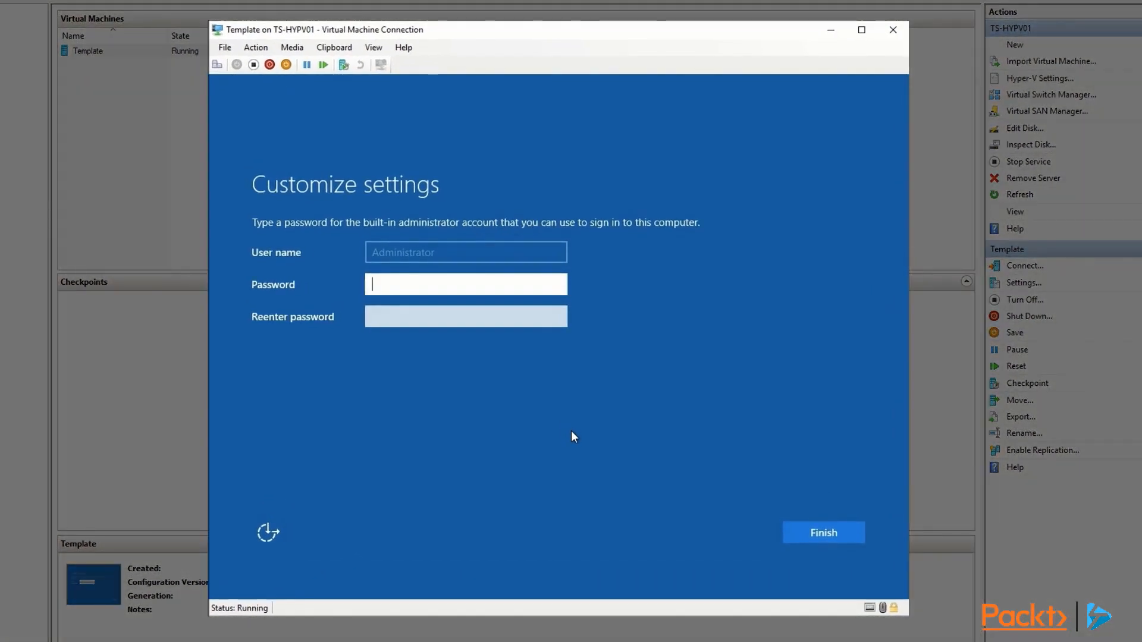
Finish setting the built-in Administrator password on the Customize settings screen
{"action": "left_click", "coordinate": [824, 533]}
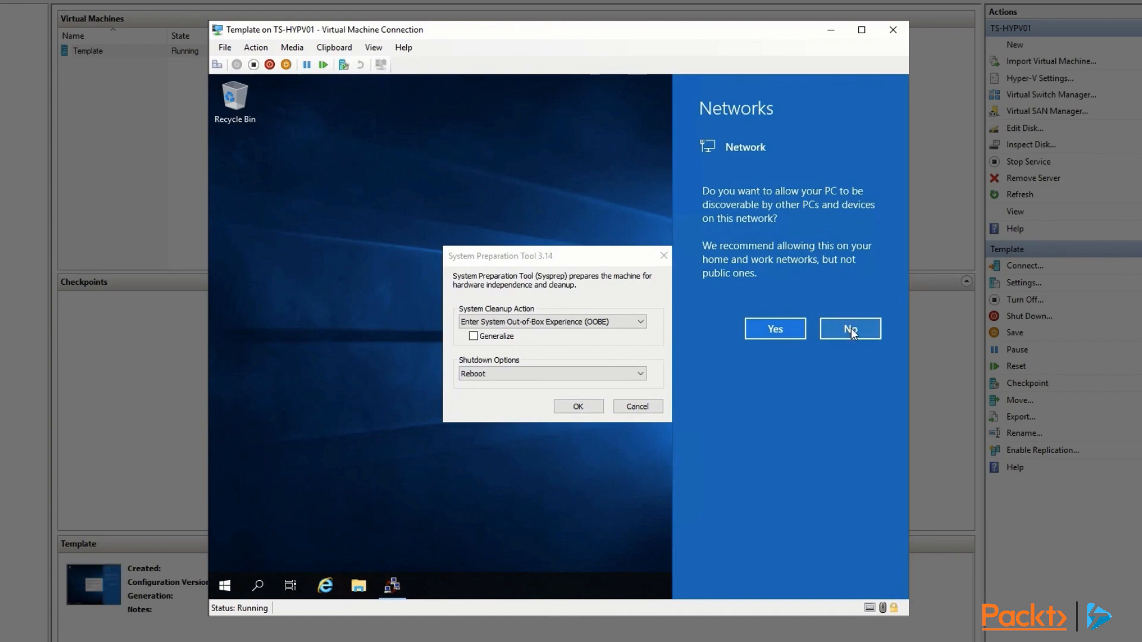
Answer No on the Networks prompt to keep the VM undiscoverable
{"action": "left_click", "coordinate": [849, 329]}
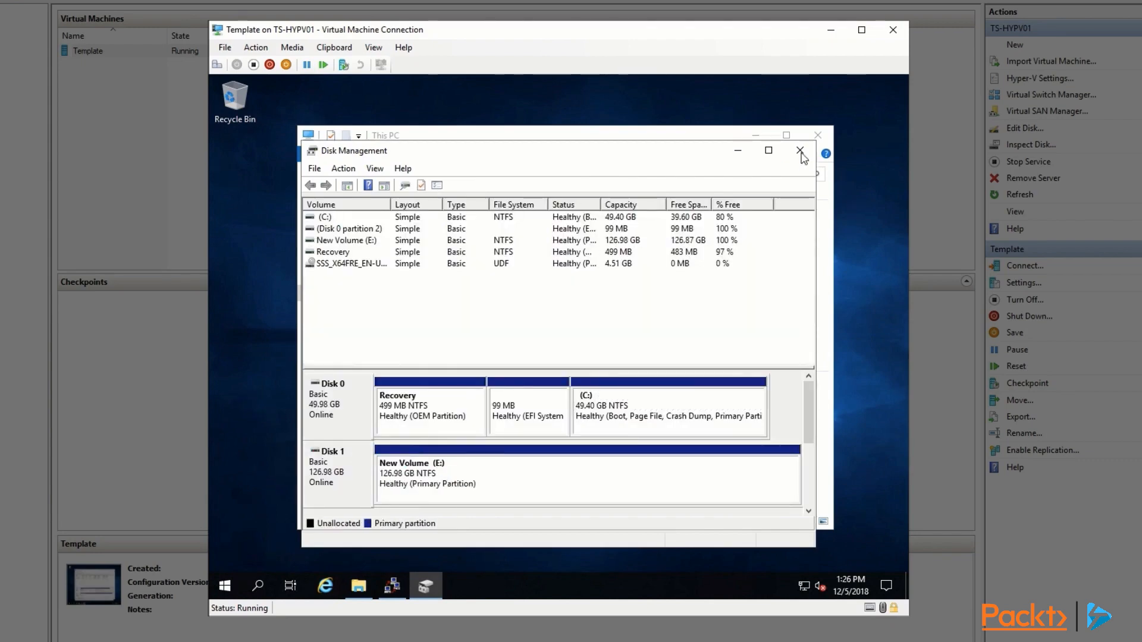
Close Disk Management, set techsnips_wallpaper as desktop background, and open the License file
{"action": "left_click", "coordinate": [800, 150]}
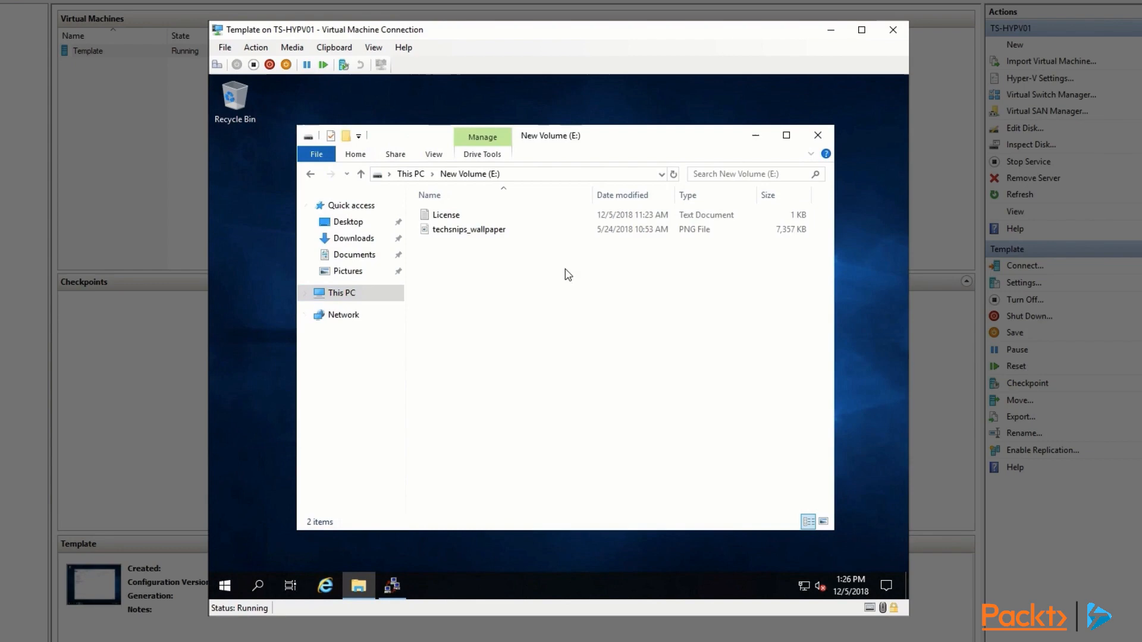
{"action": "right_click", "coordinate": [468, 229]}
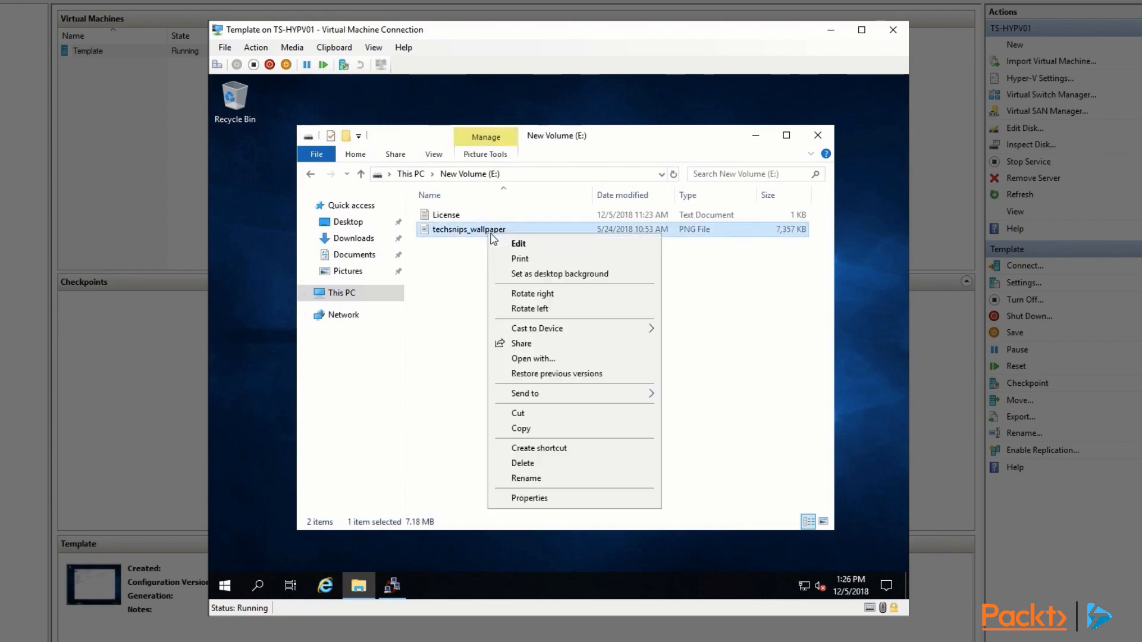
{"action": "left_click", "coordinate": [470, 313]}
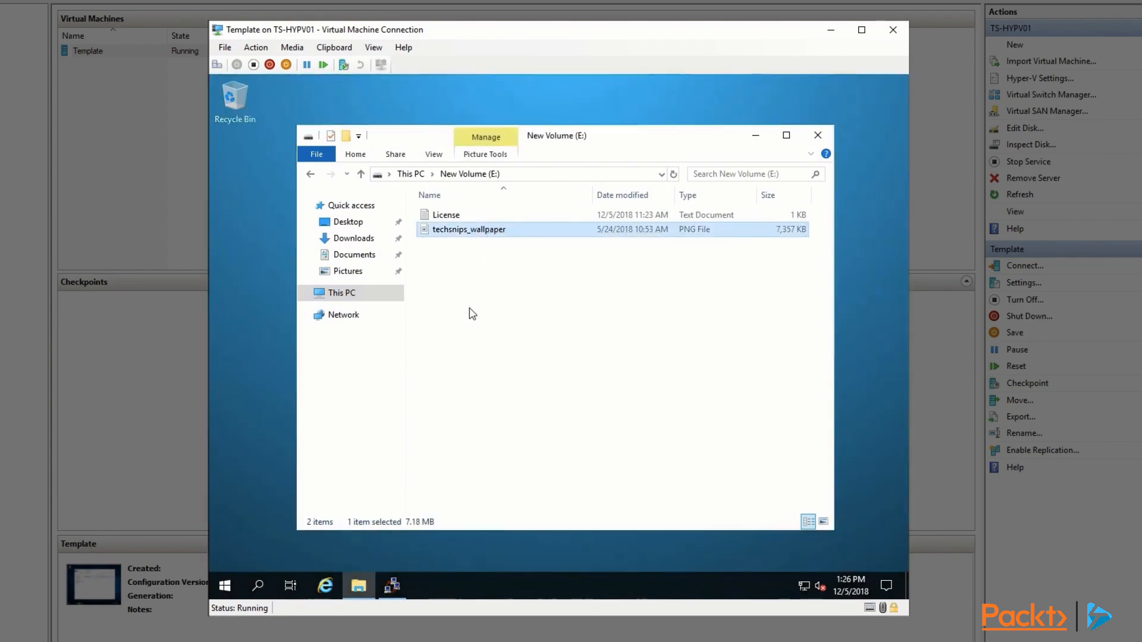
{"action": "double_click", "coordinate": [445, 214]}
{"action": "type", "text": "slmgr.vbs /ato"}
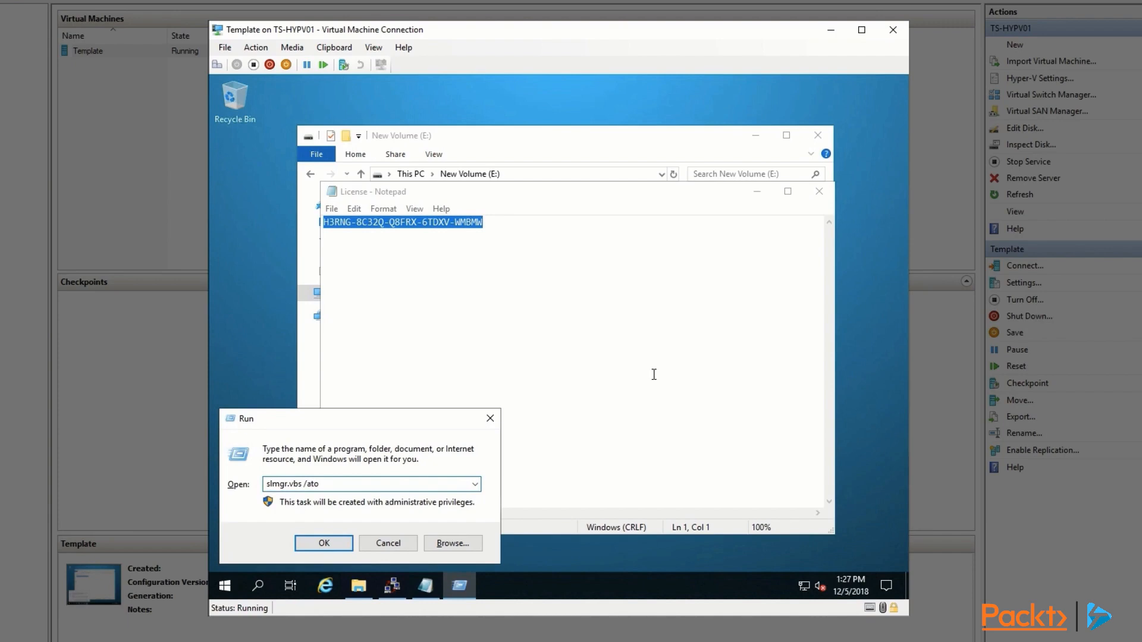
Run slmgr.vbs /ato to activate Windows and acknowledge the success message
{"action": "left_click", "coordinate": [324, 543]}
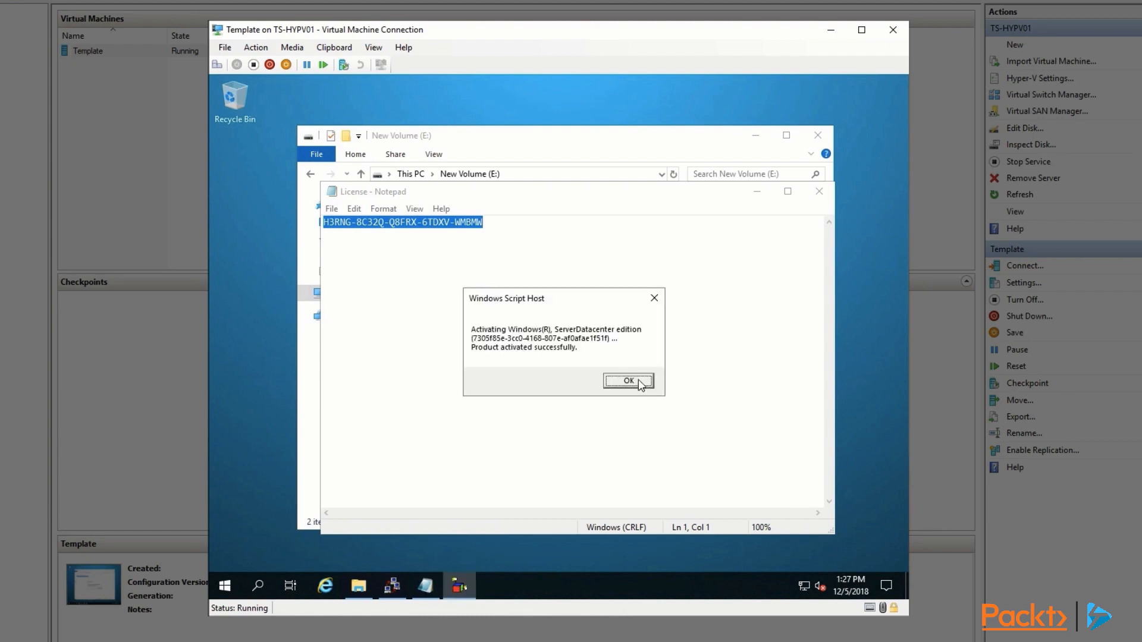
{"action": "mouse_move", "coordinate": [639, 386]}
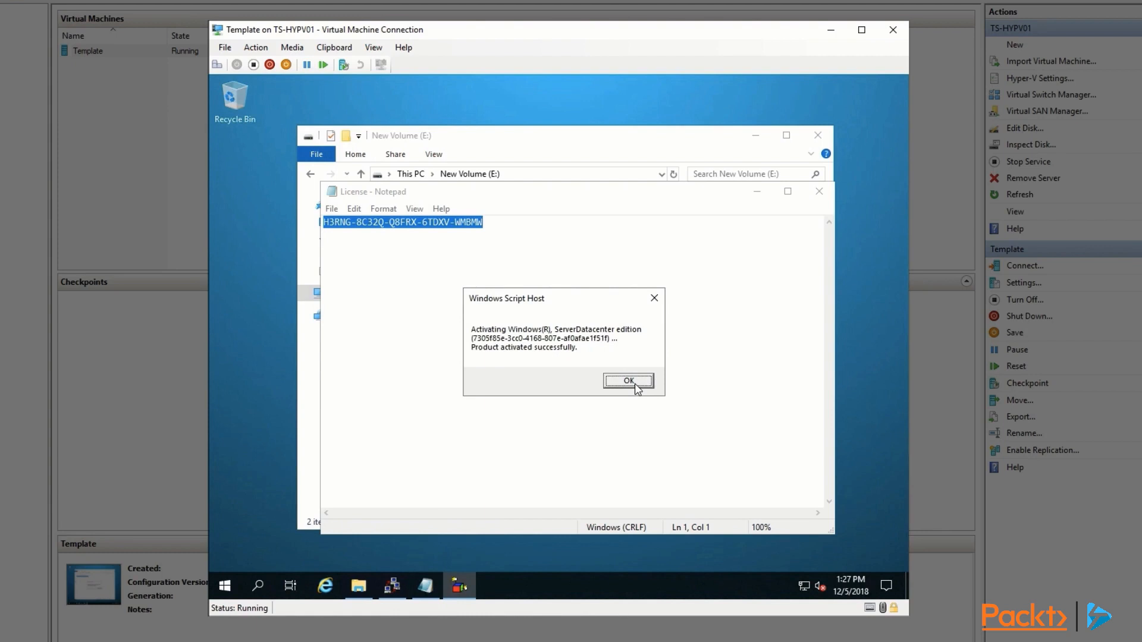
{"action": "left_click", "coordinate": [629, 381]}
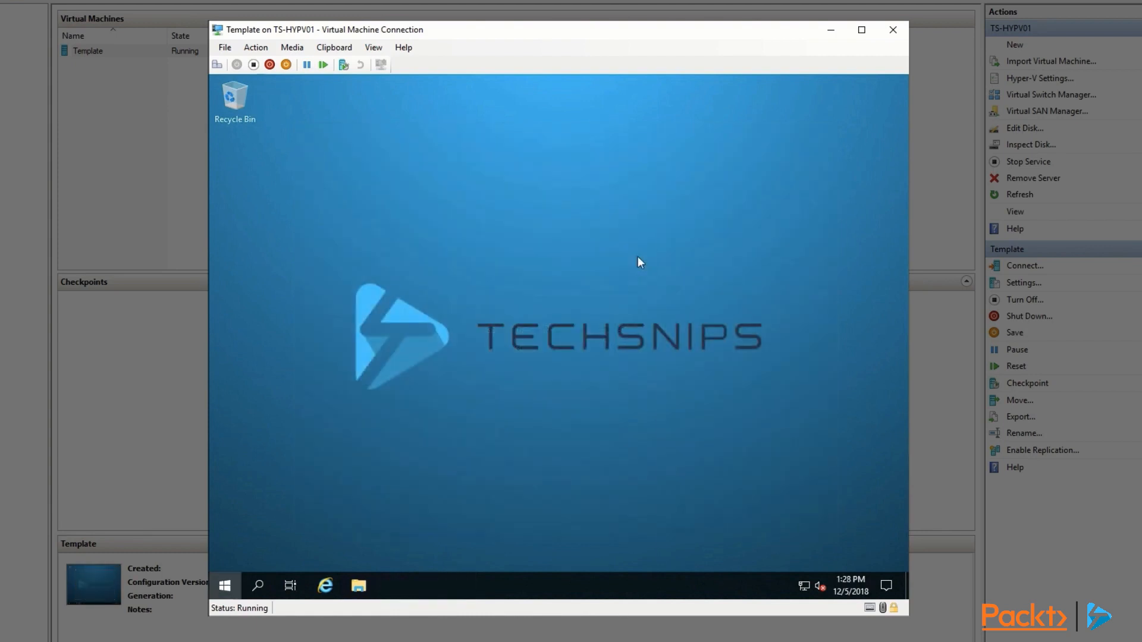
Check Windows Update, get the 2018-11 cumulative update, and restart the VM
{"action": "left_click", "coordinate": [224, 585]}
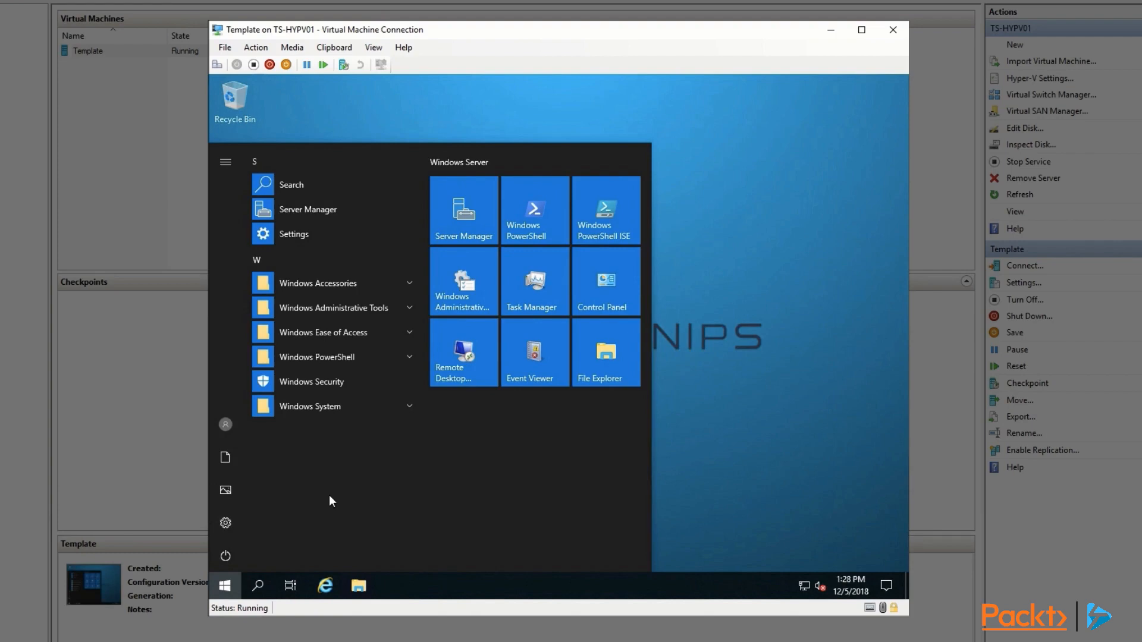
{"action": "left_click", "coordinate": [293, 234]}
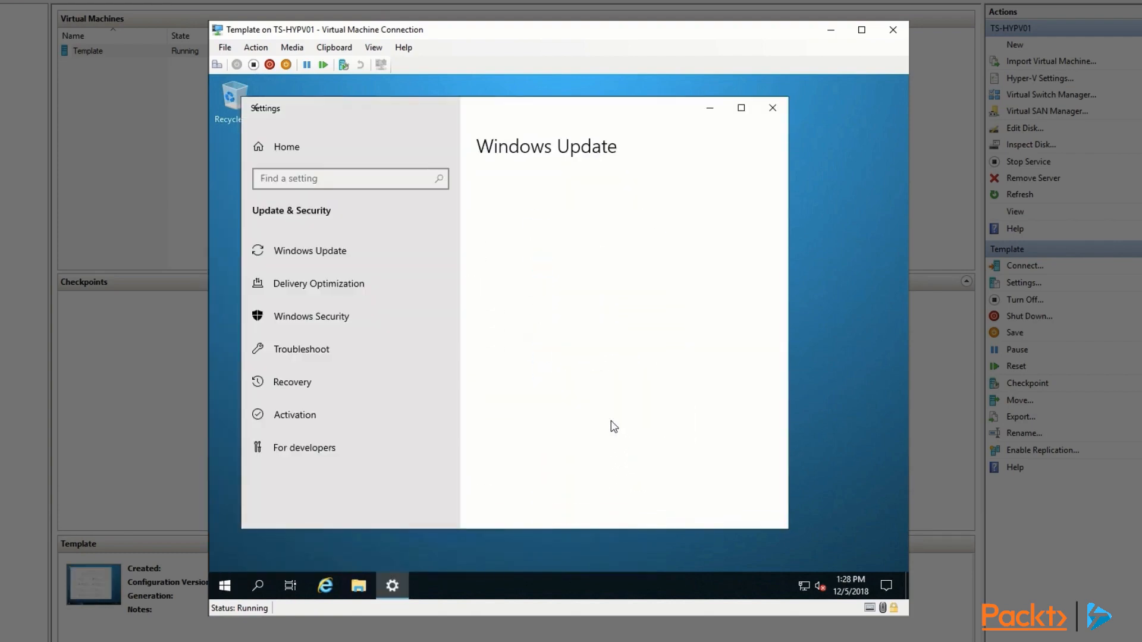
{"action": "left_click", "coordinate": [309, 250]}
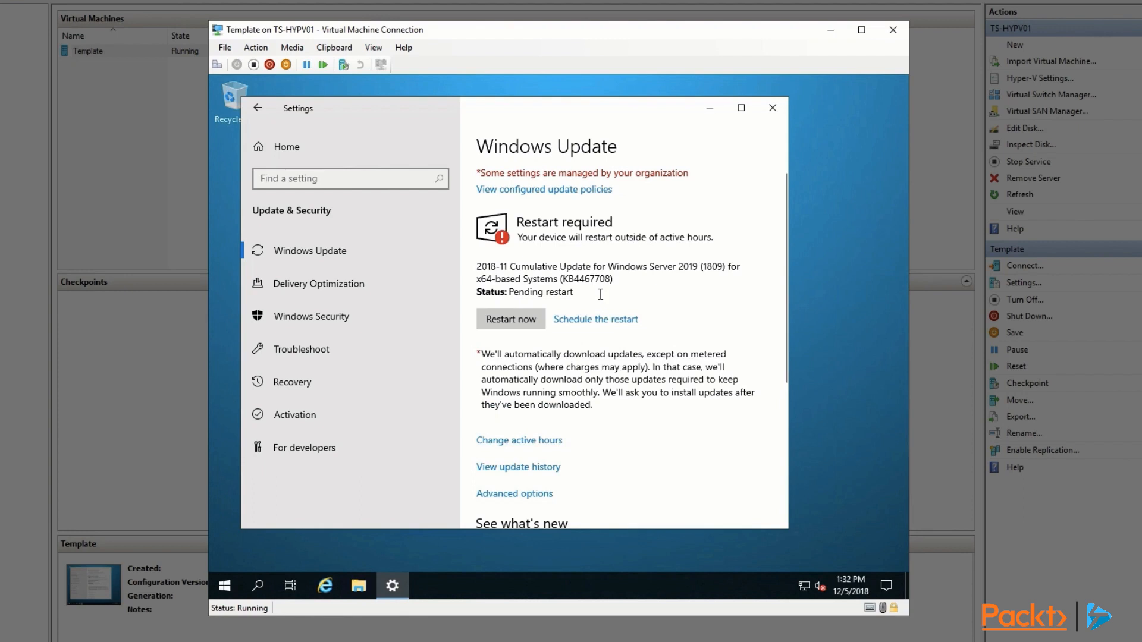
{"action": "left_click", "coordinate": [510, 319]}
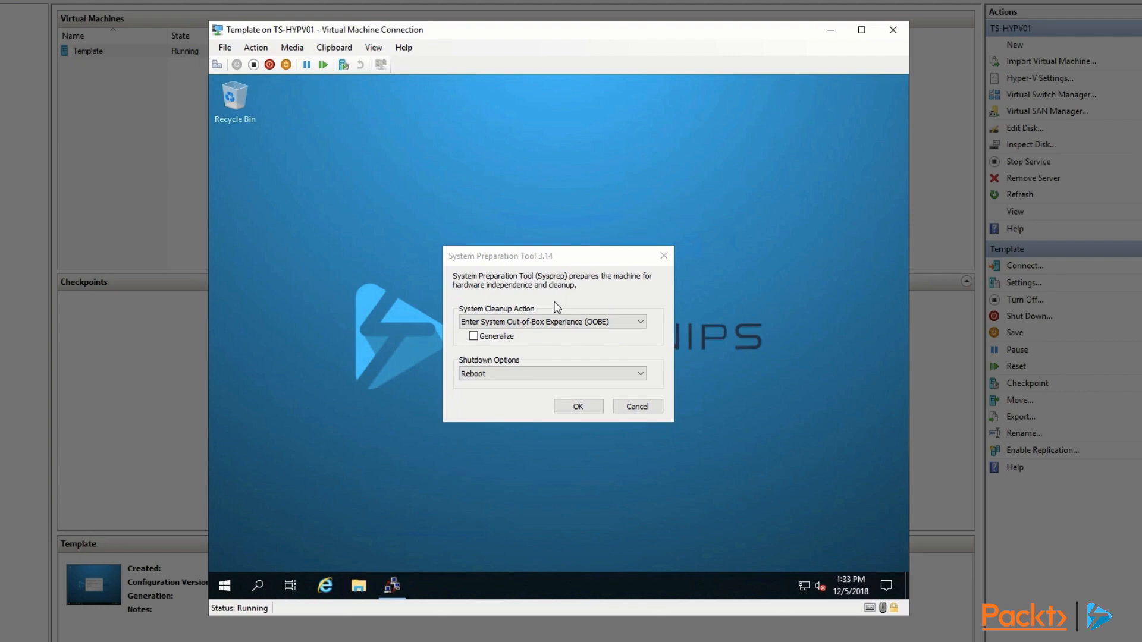
Verify Update & Security shows 'You're up to date', then close Settings
{"action": "left_click", "coordinate": [223, 586]}
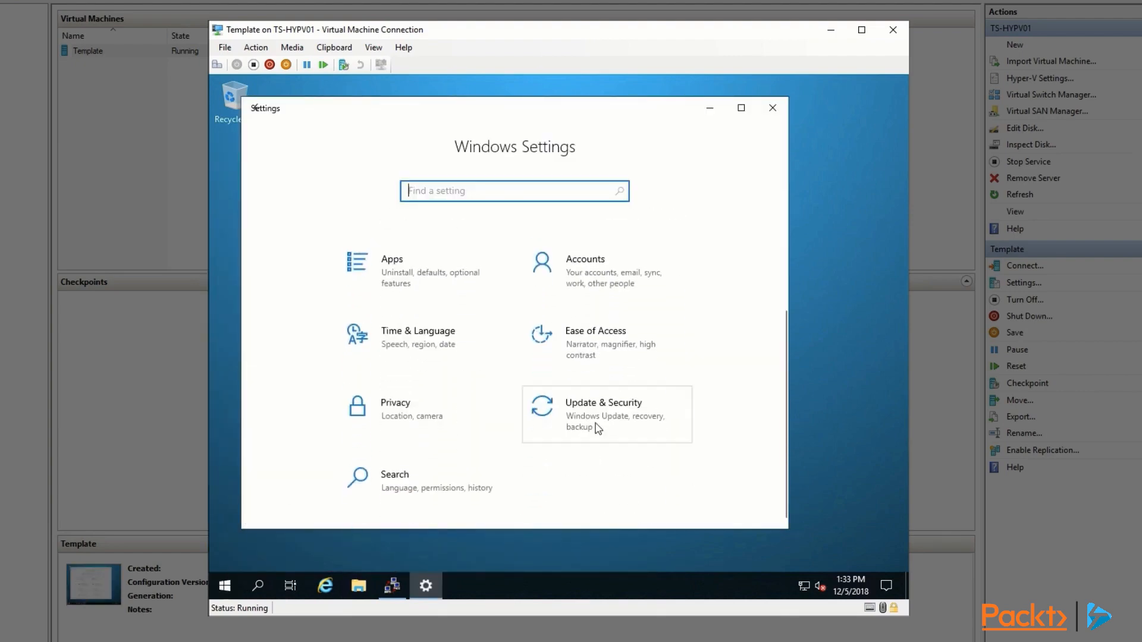
{"action": "left_click", "coordinate": [604, 412]}
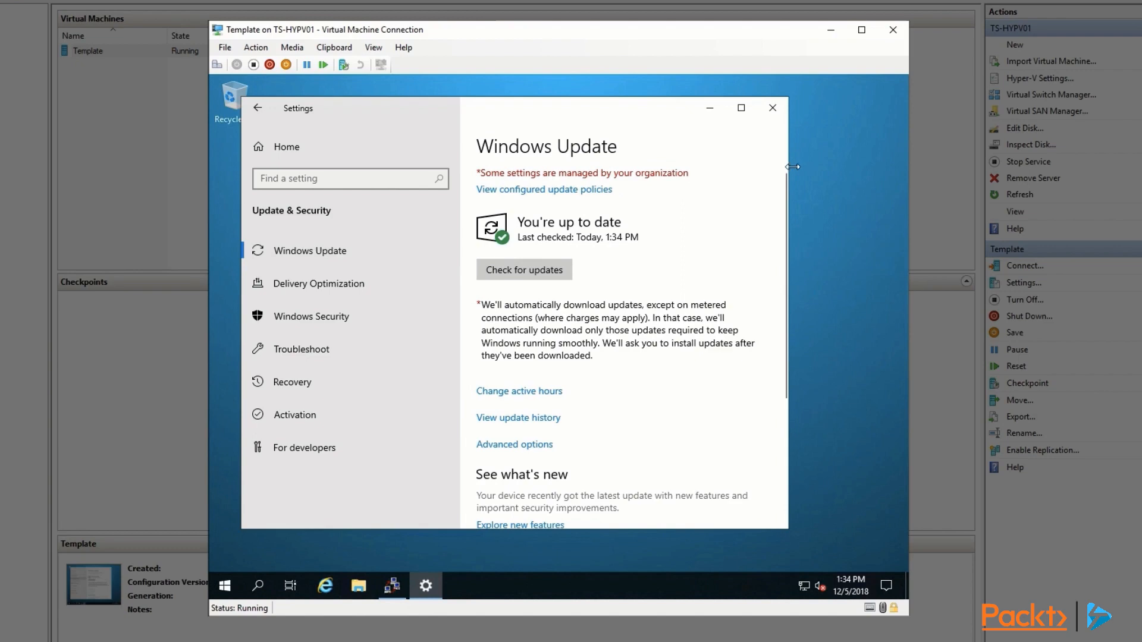
{"action": "mouse_move", "coordinate": [773, 108]}
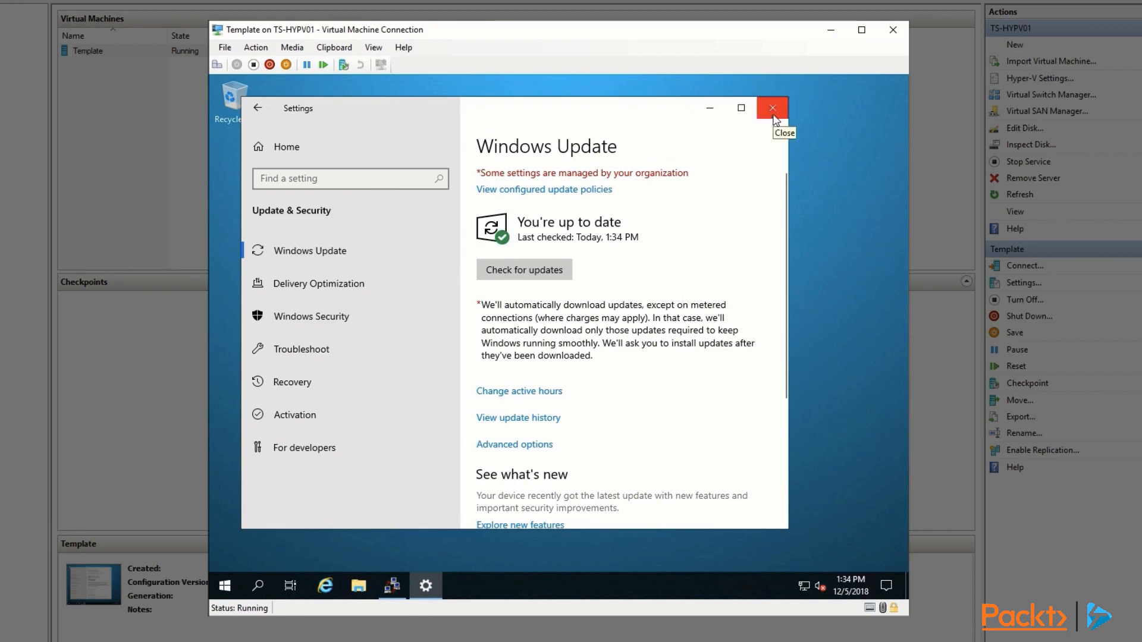
{"action": "left_click", "coordinate": [772, 108]}
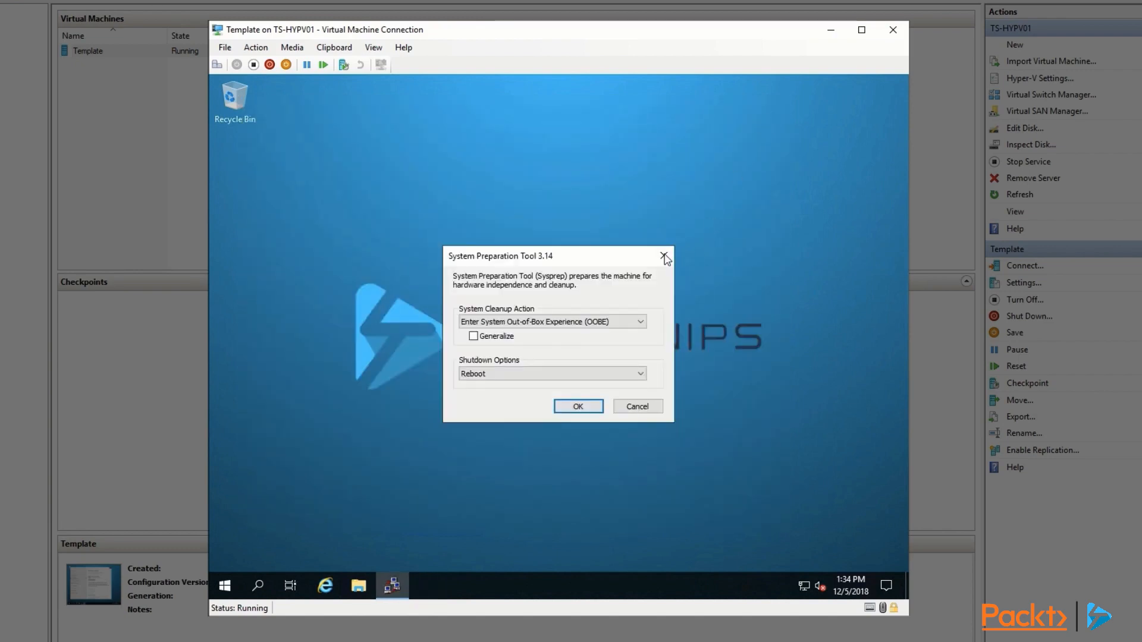
{"action": "mouse_move", "coordinate": [664, 255]}
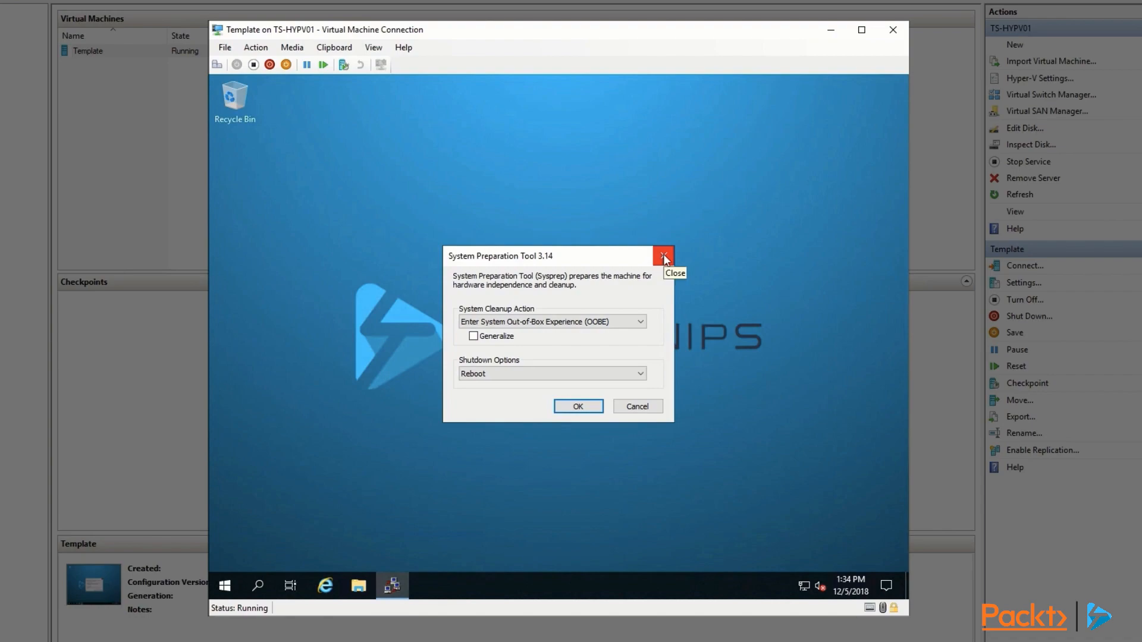
Close Sysprep and run sysprep.exe /oobe /generalize /shutdown from the command prompt
{"action": "left_click", "coordinate": [662, 256]}
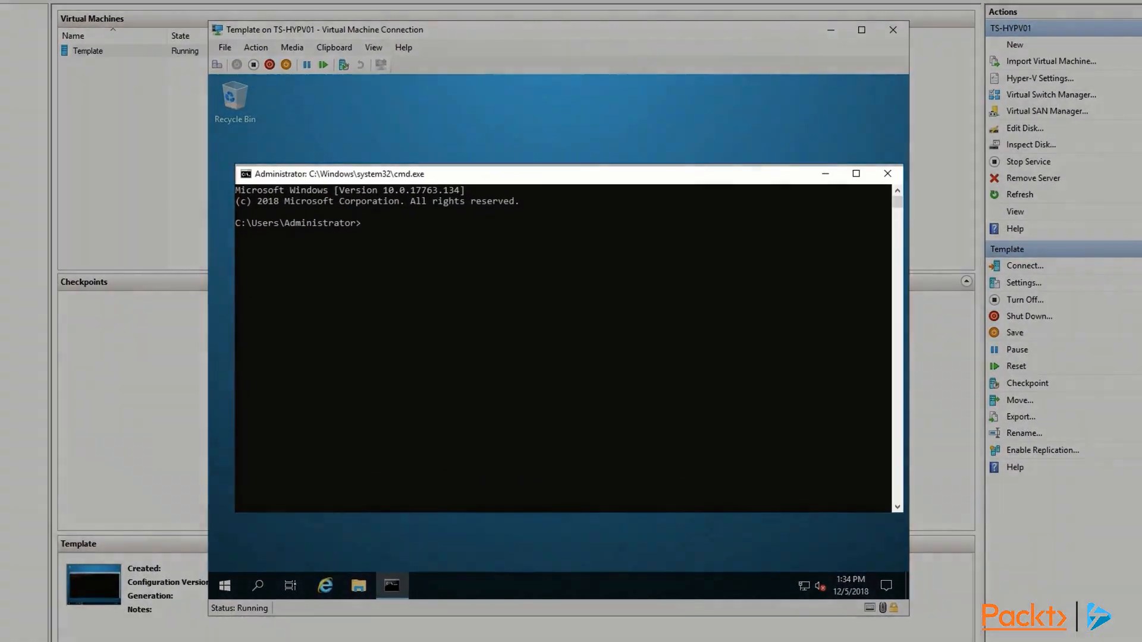
{"action": "type", "text": "C:\\windows\\system32\\sysprep\\sysprep.exe /oobe /generalize /shutdown /mode:vw"}
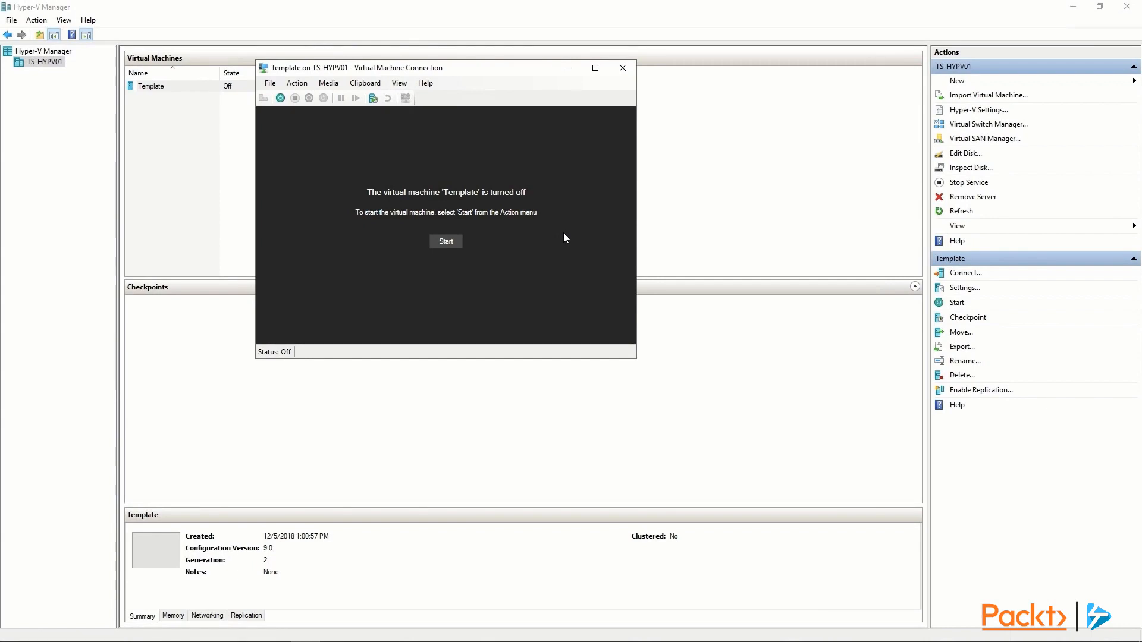
{"action": "mouse_move", "coordinate": [623, 67]}
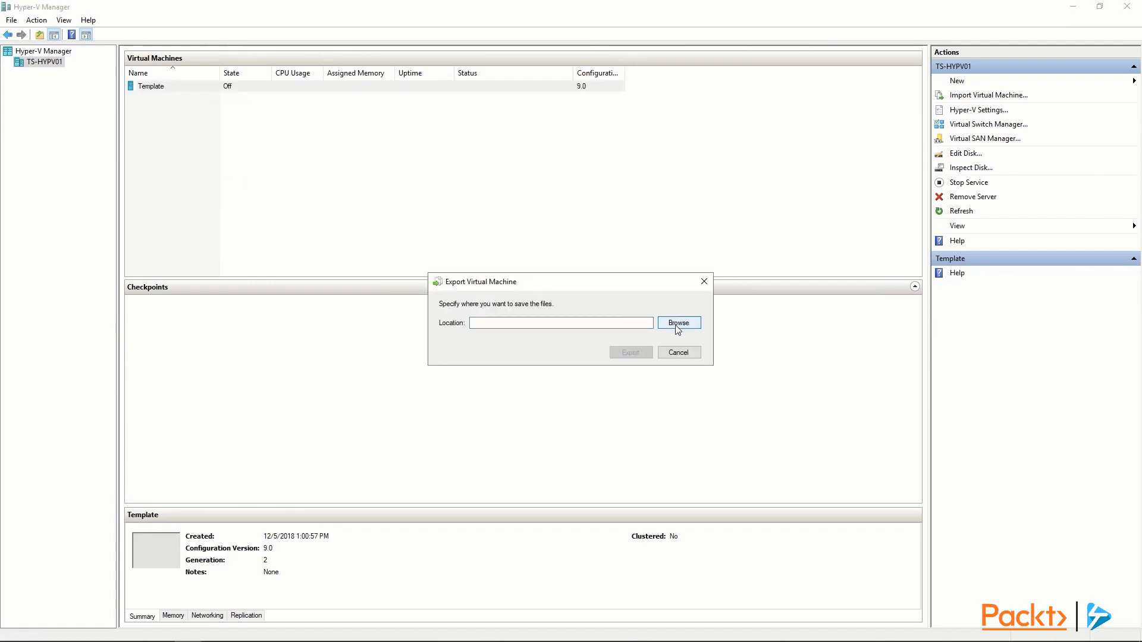
Browse to the VMTemplate folder on E: and start the Template VM export
{"action": "left_click", "coordinate": [678, 322]}
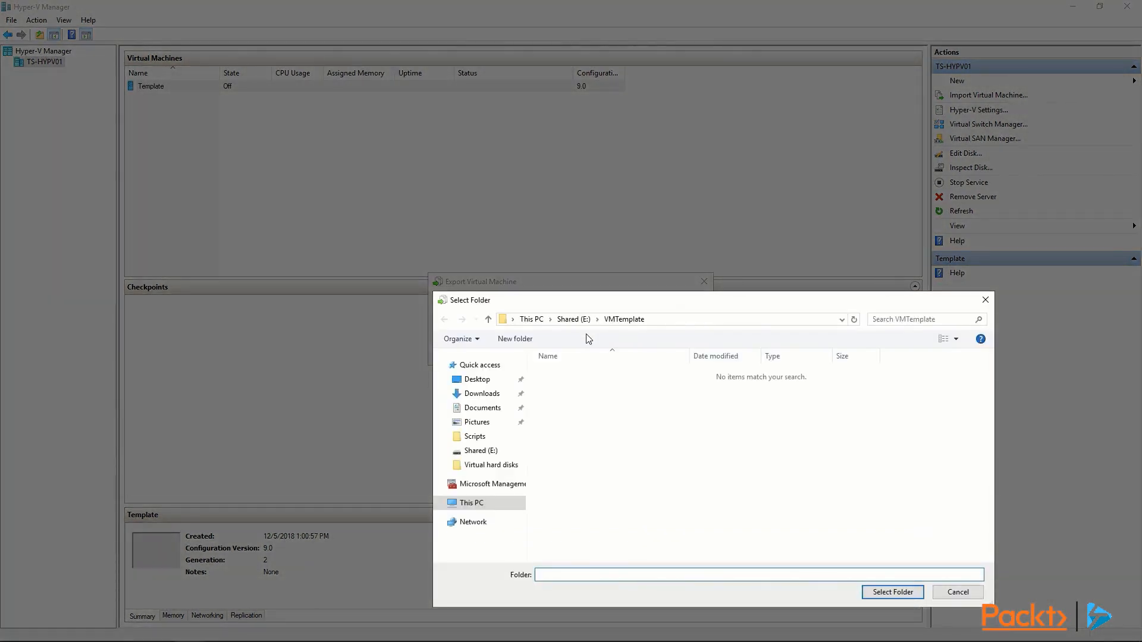
{"action": "left_click", "coordinate": [757, 574]}
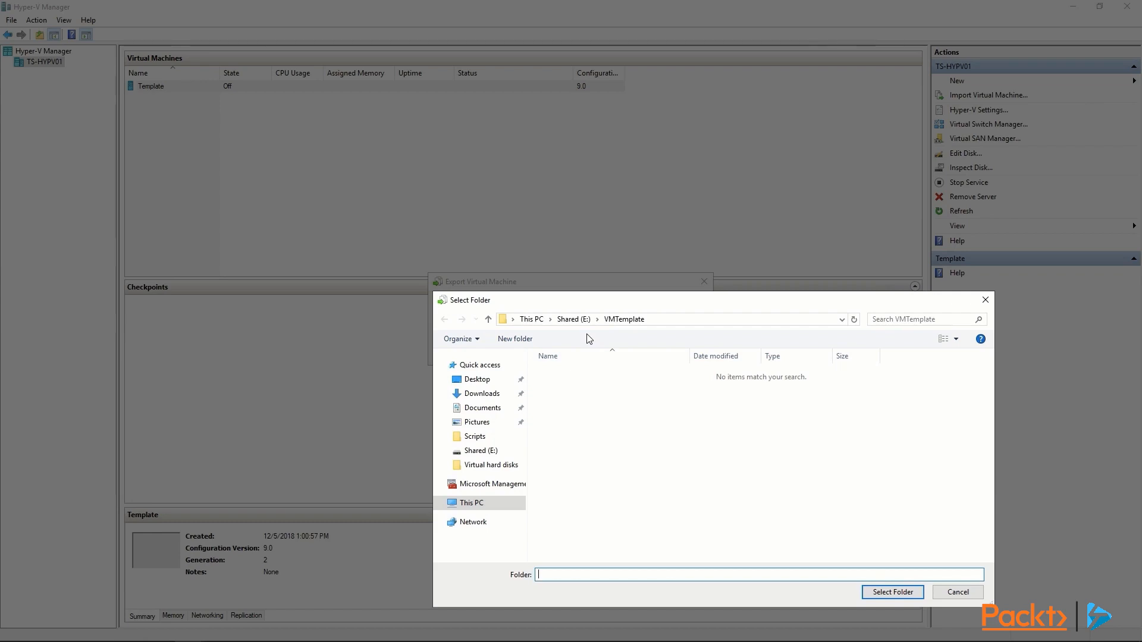
{"action": "left_click", "coordinate": [892, 593]}
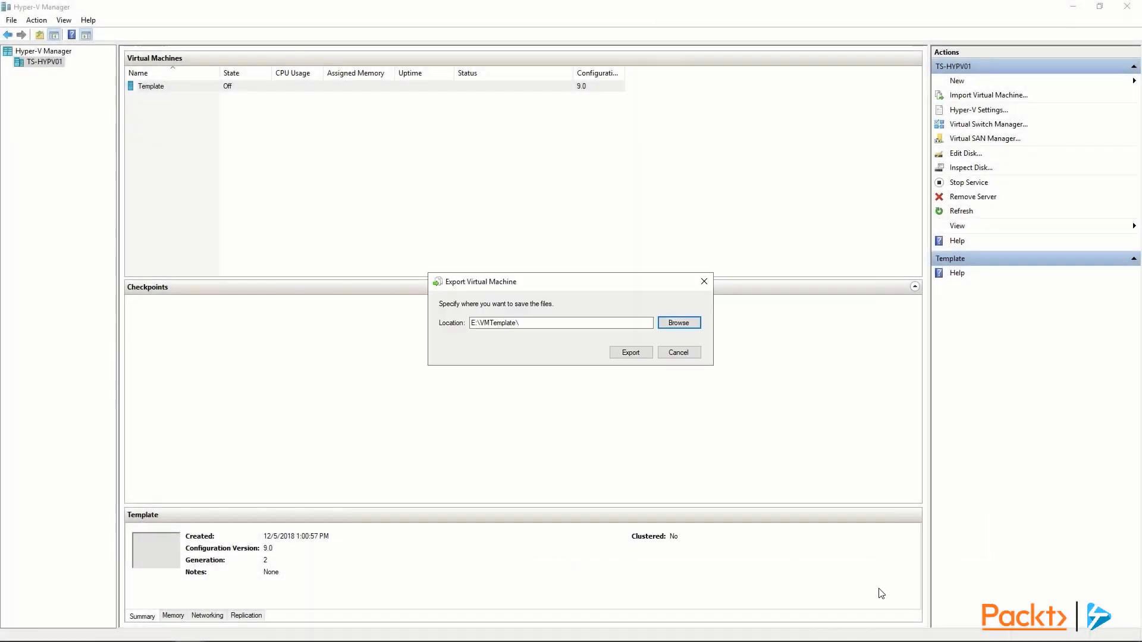
{"action": "left_click", "coordinate": [629, 352]}
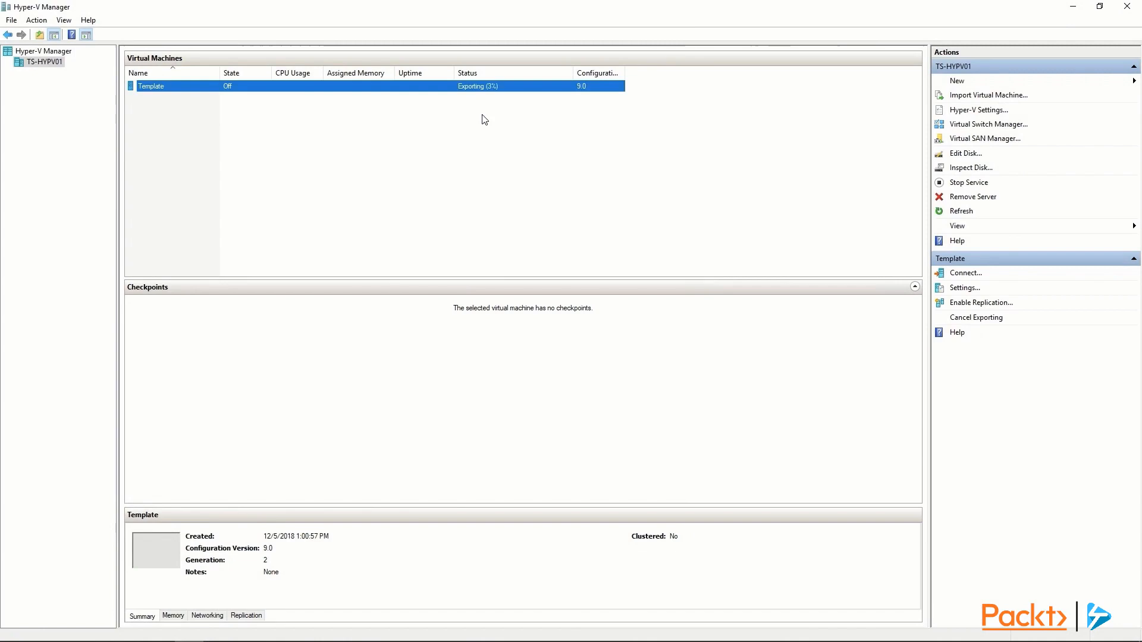